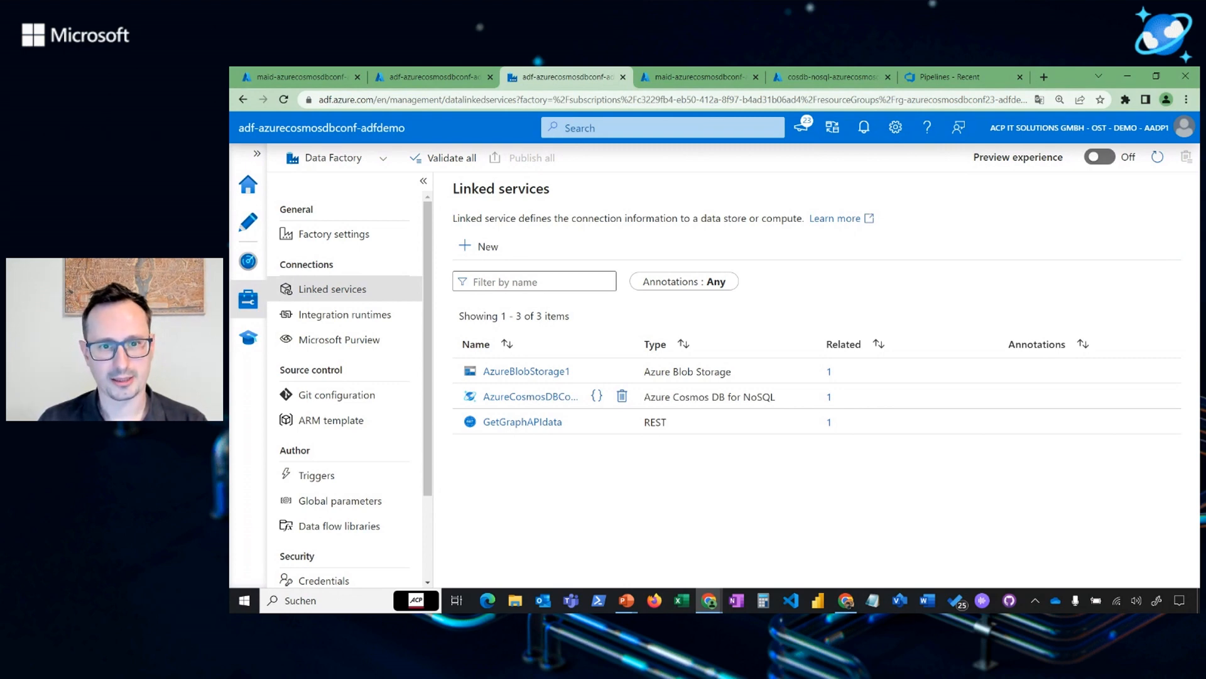
- Open the AzureCosmosDB linked service in the Edit linked service pane
left_click(1164, 76)
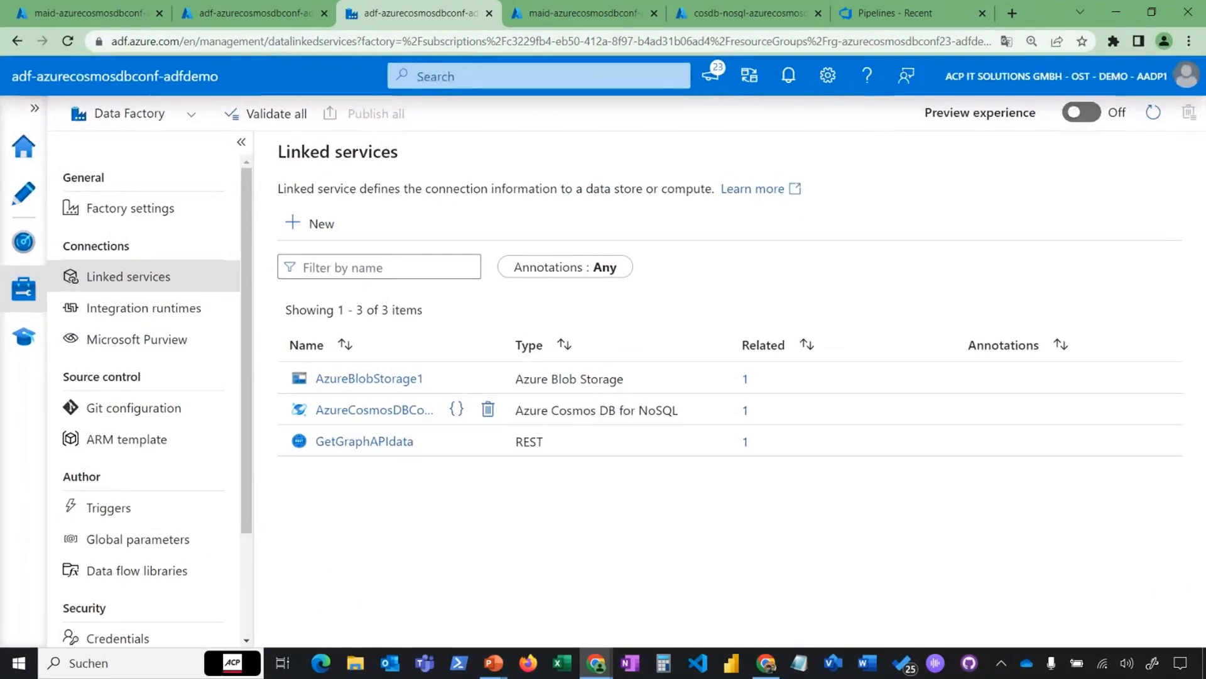
mouse_move(373, 409)
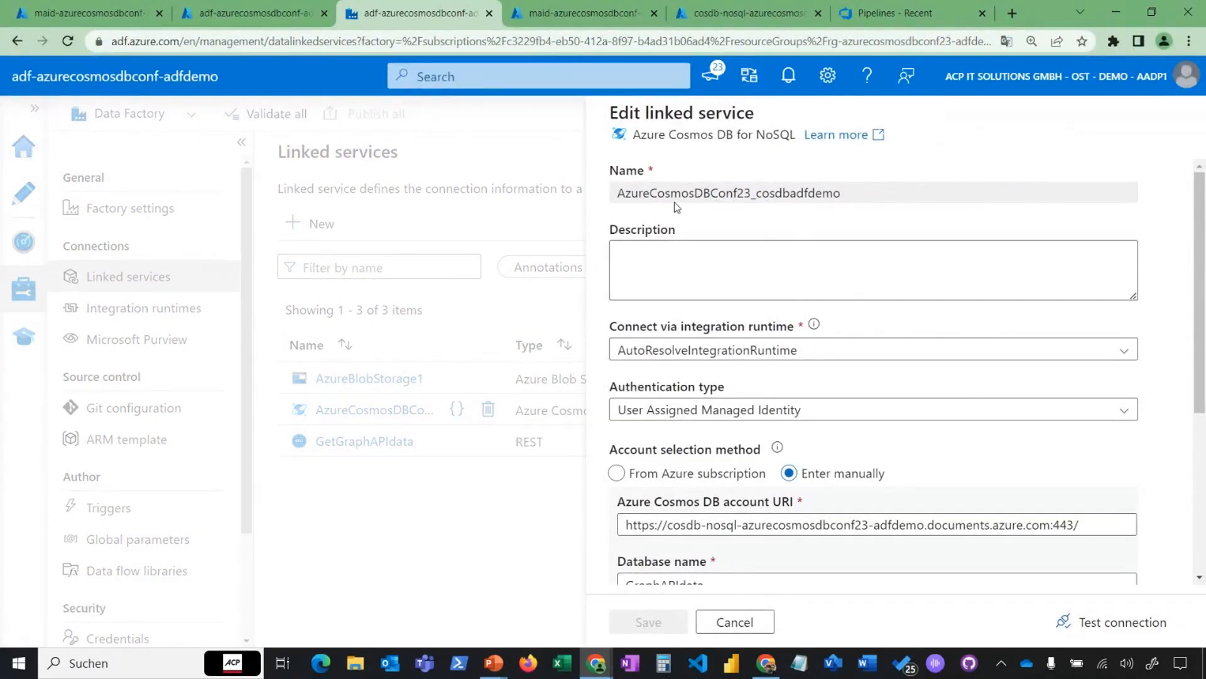
mouse_move(765, 164)
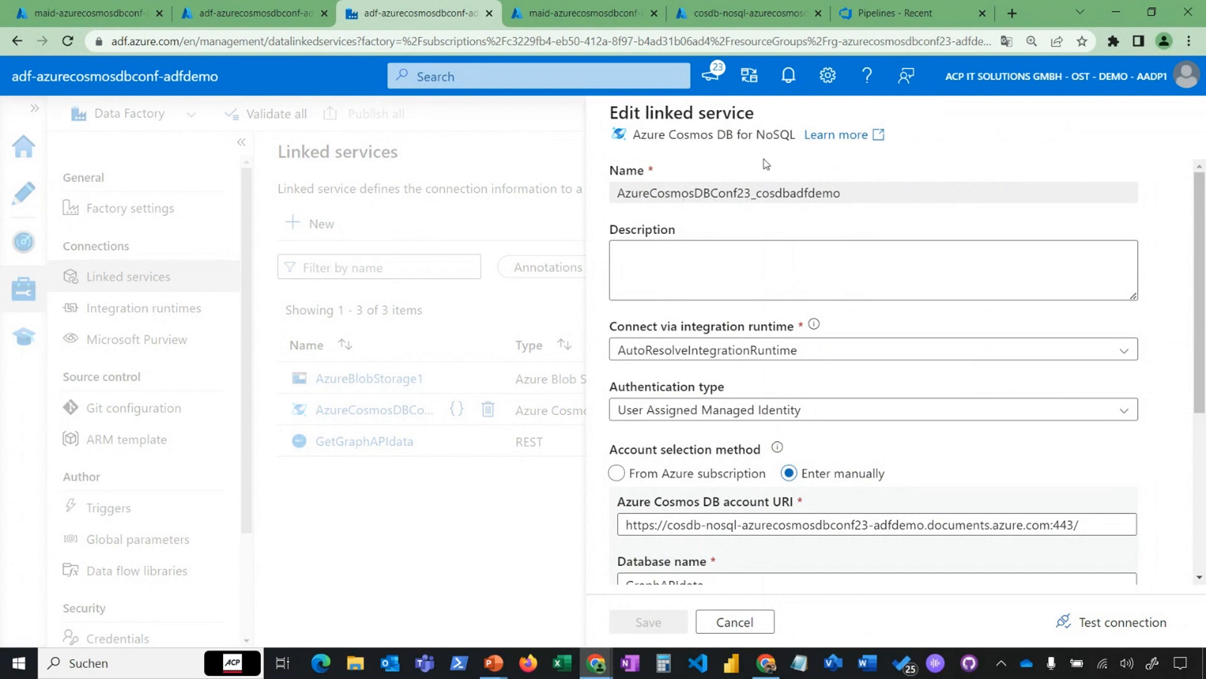
mouse_move(685, 422)
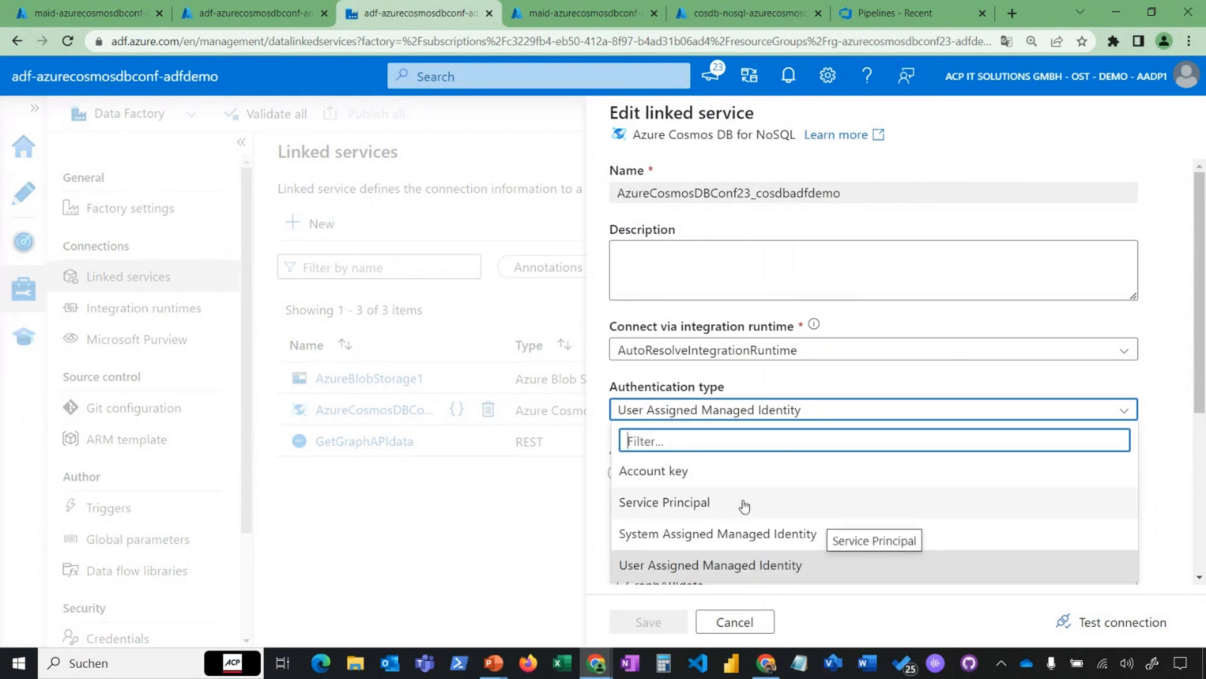
mouse_move(748, 552)
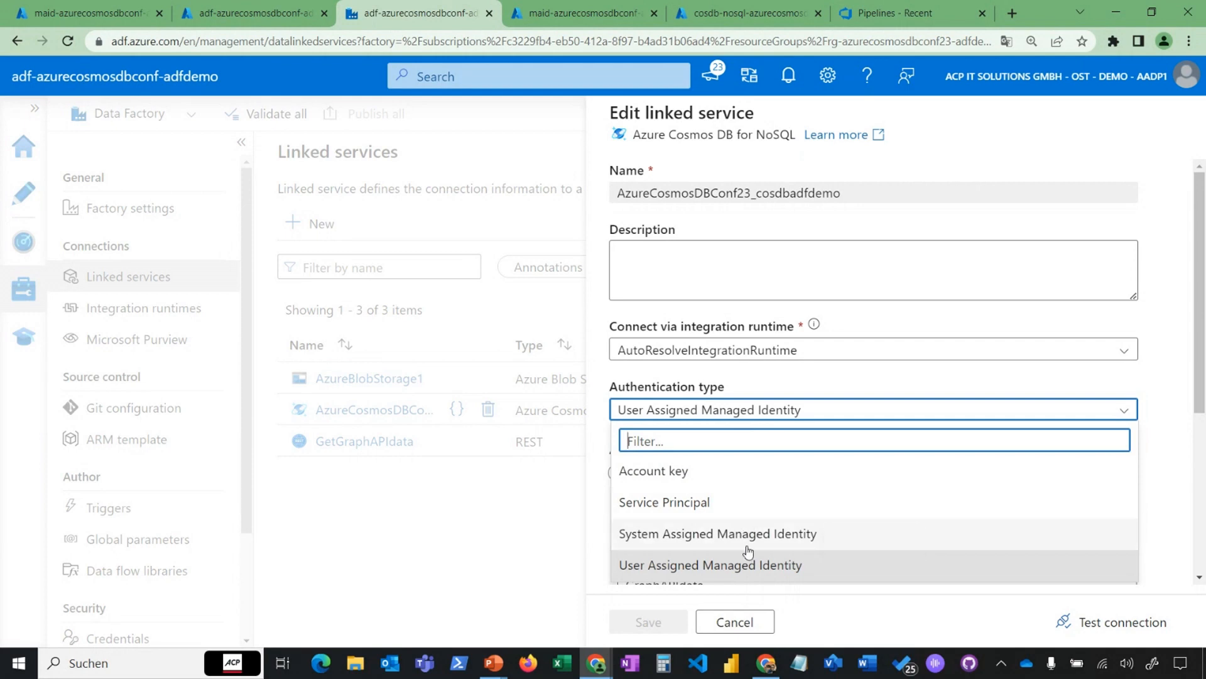
left_click(710, 564)
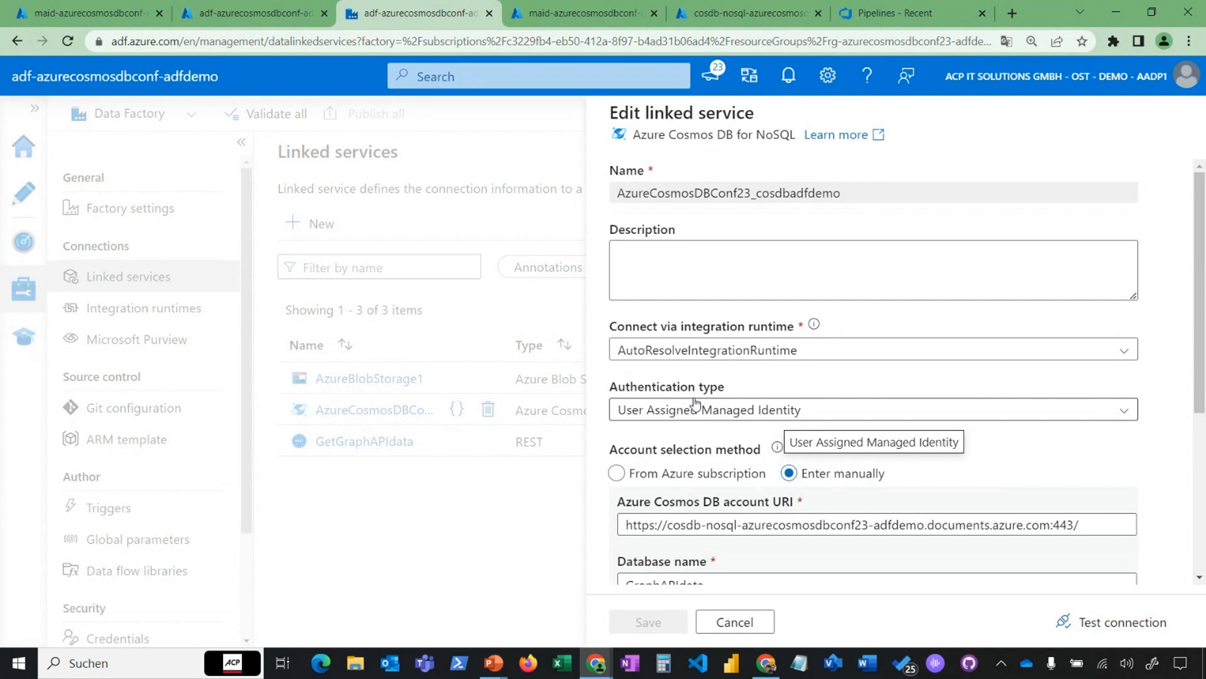
- Review the Cosmos DB URI, database and managed identity credential, then test the connection
scroll("down", 3)
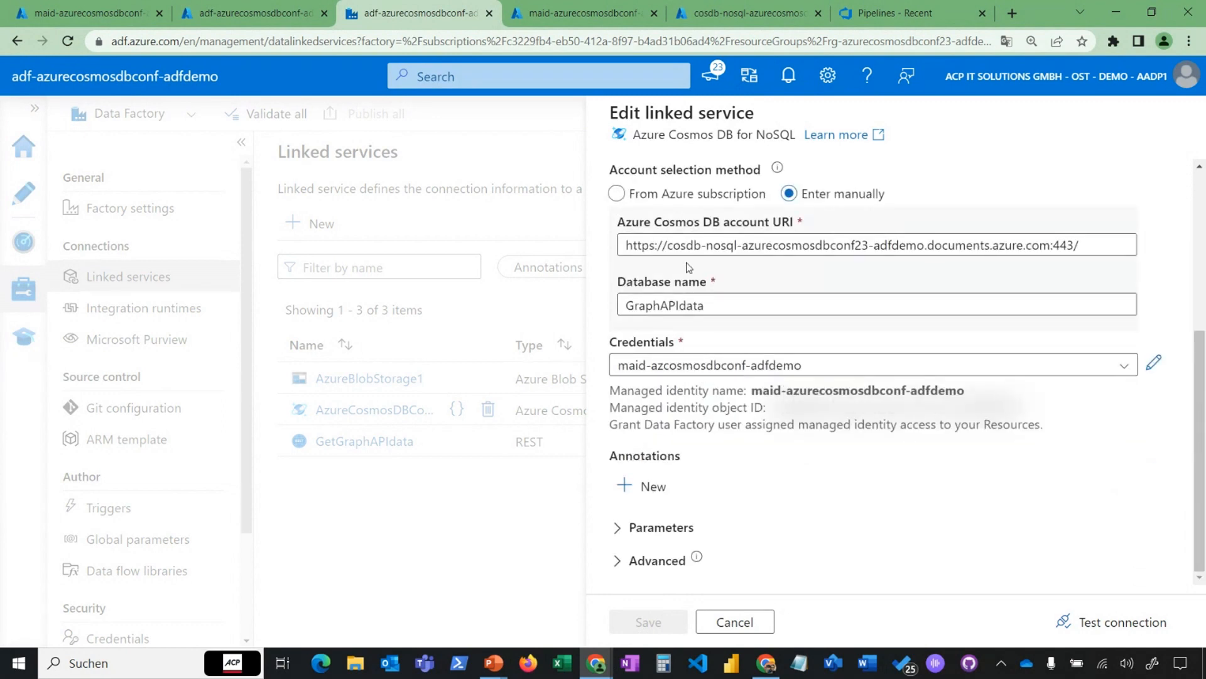
mouse_move(736, 235)
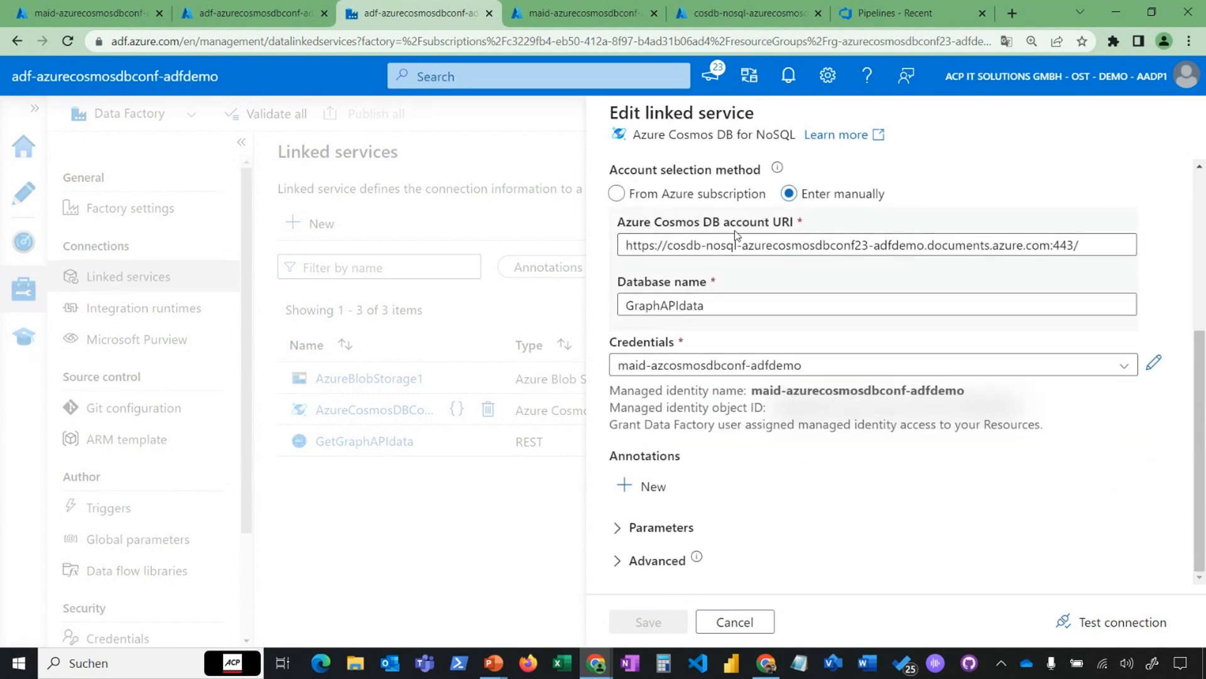
mouse_move(670, 265)
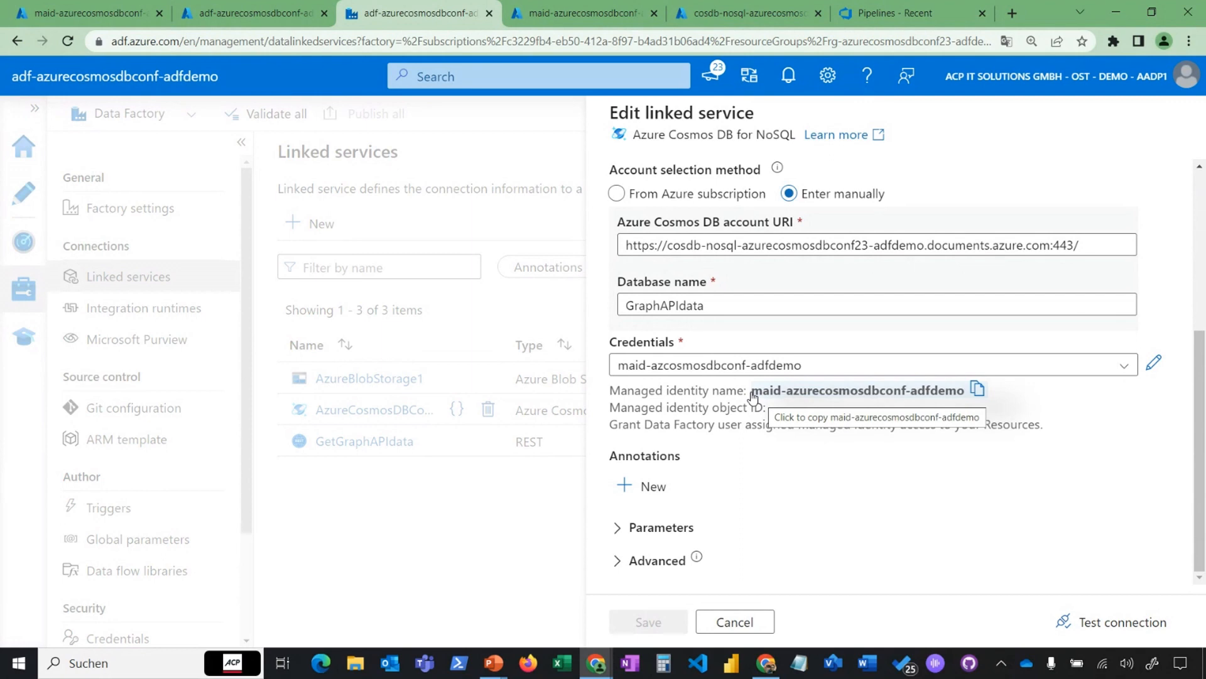
mouse_move(723, 331)
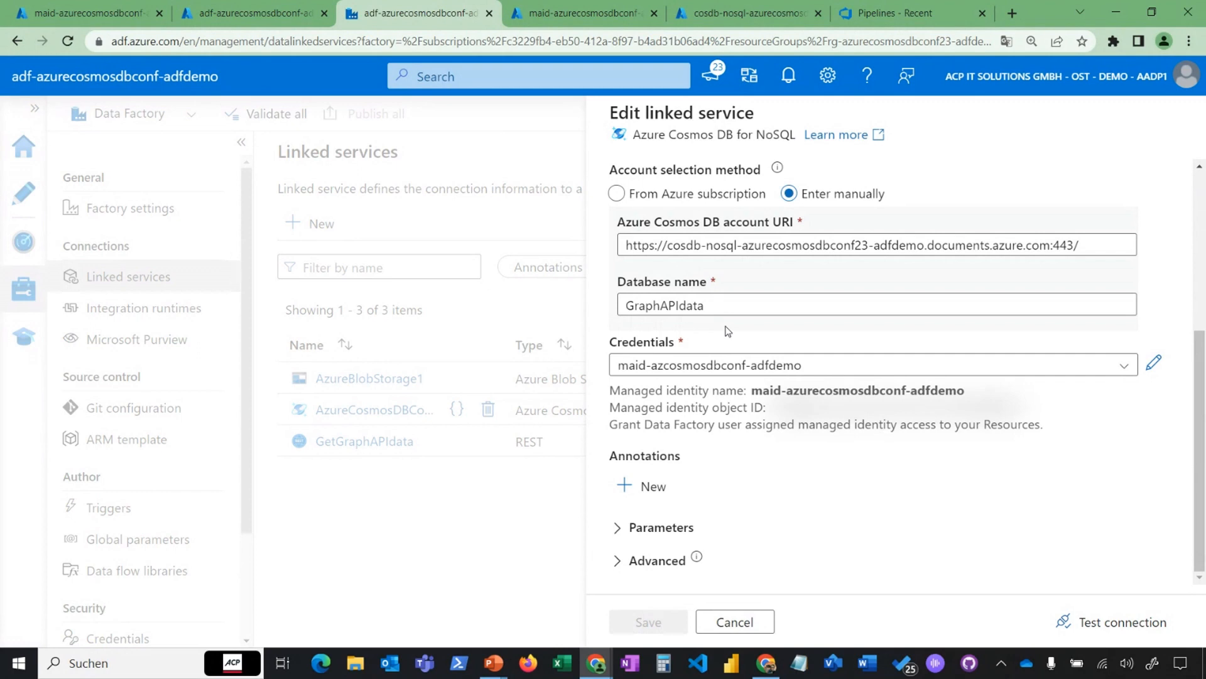
mouse_move(627, 454)
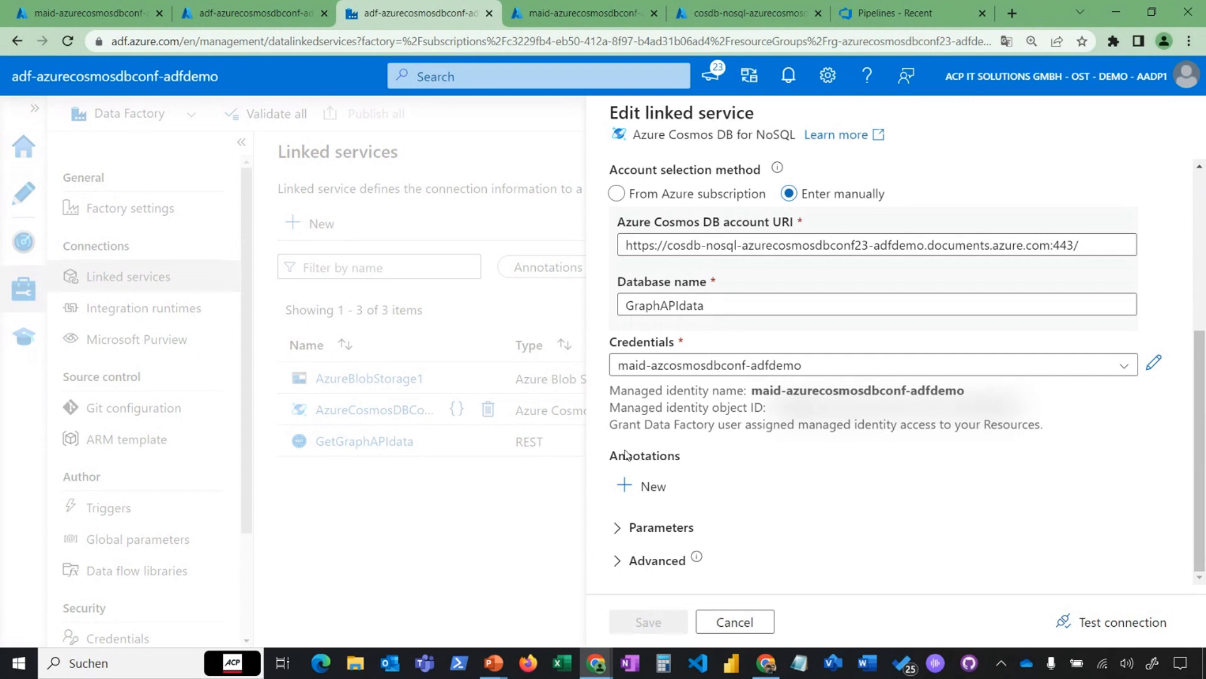
mouse_move(644, 352)
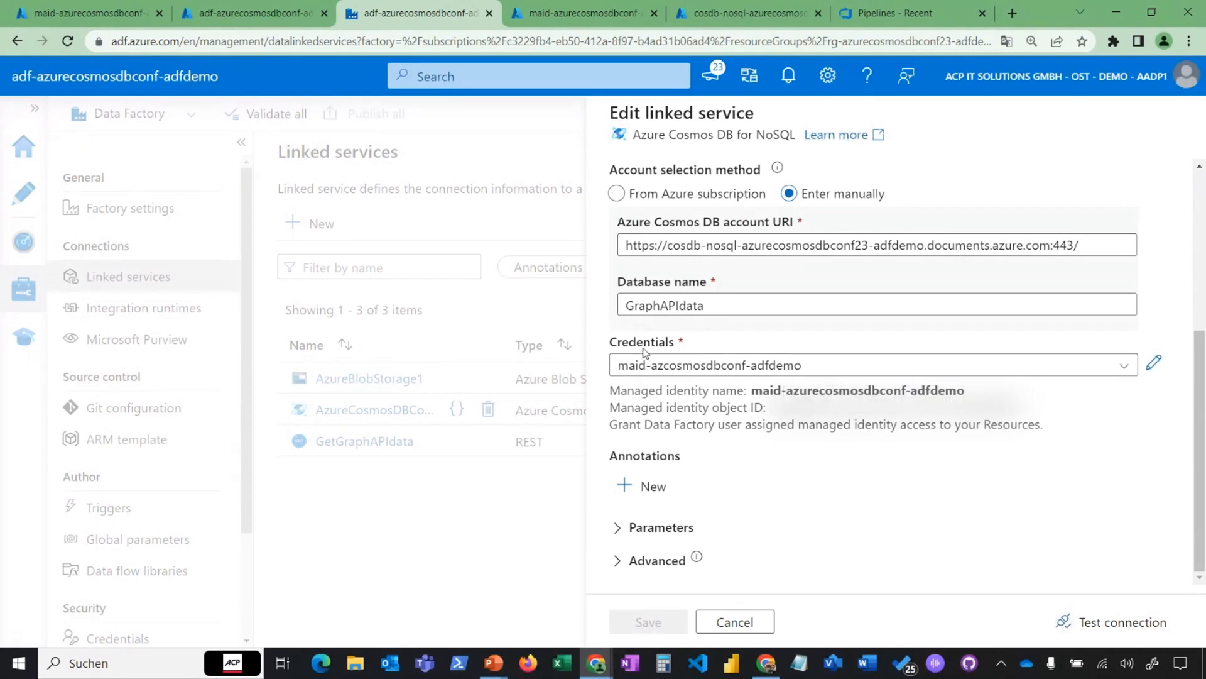
mouse_move(661, 405)
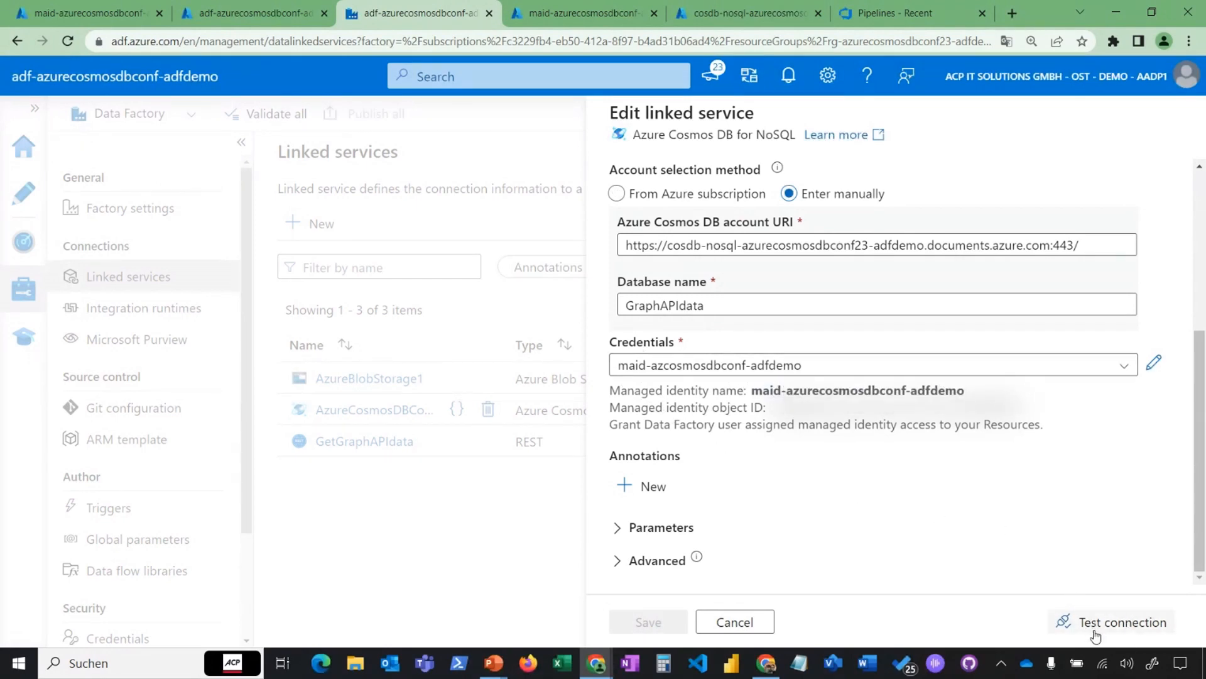
left_click(1120, 621)
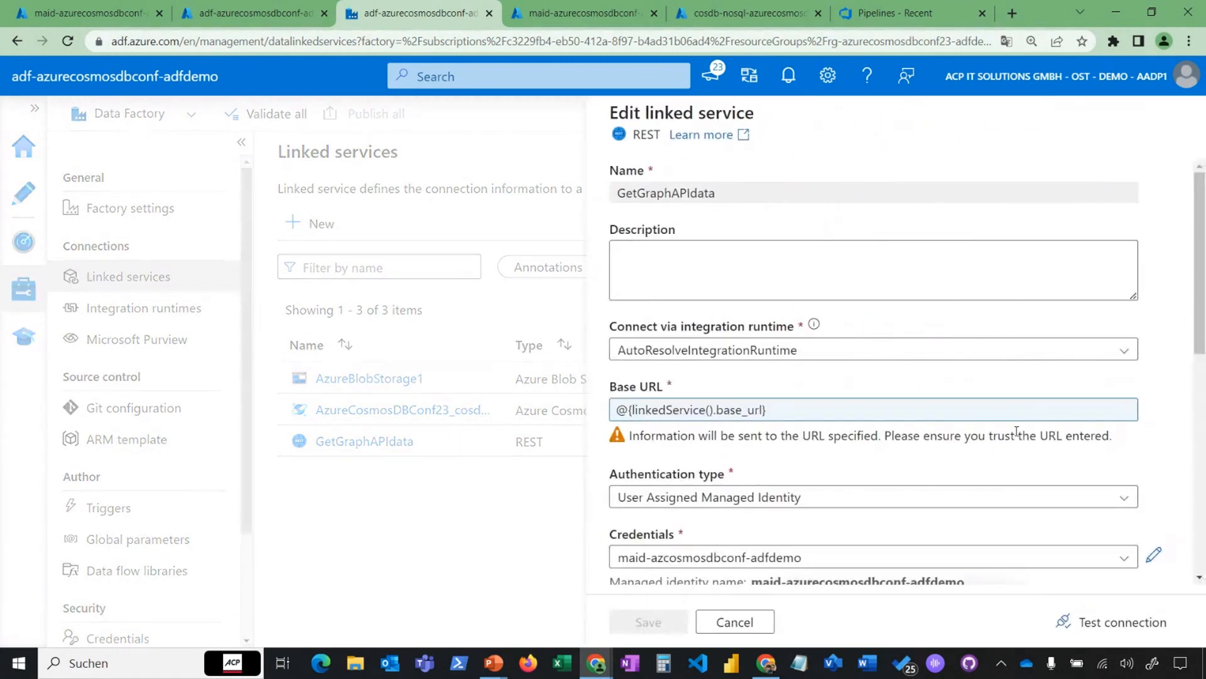
mouse_move(1097, 241)
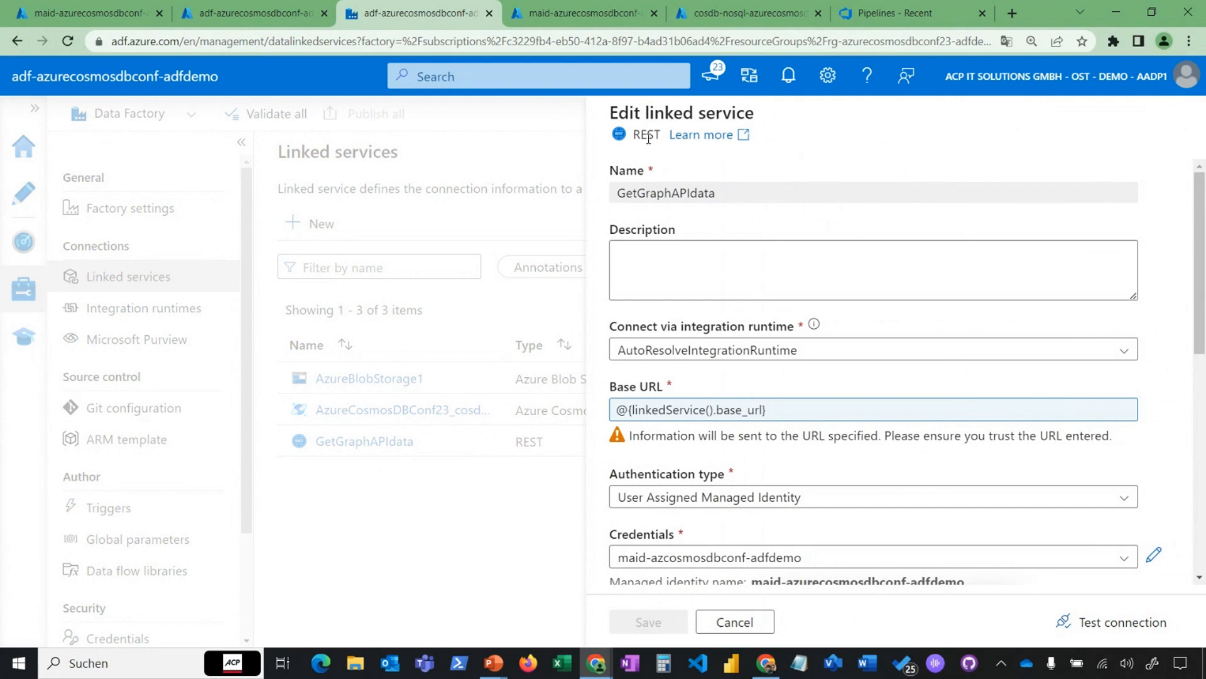
mouse_move(689, 453)
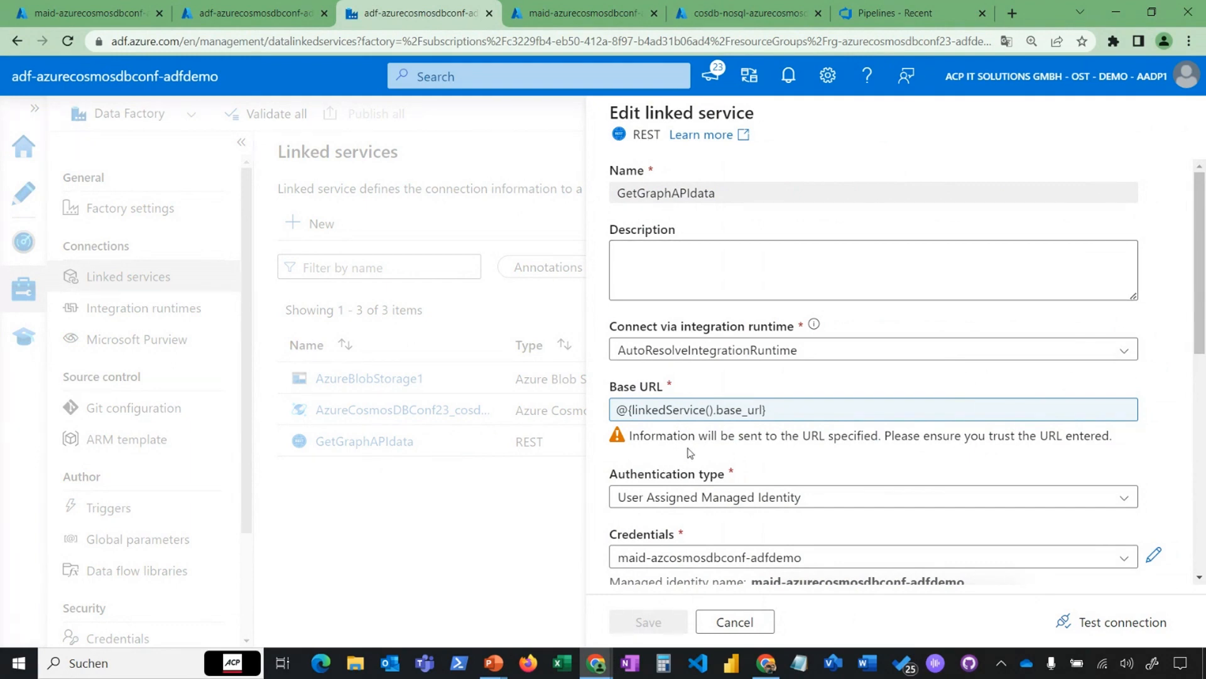
scroll("down", 3)
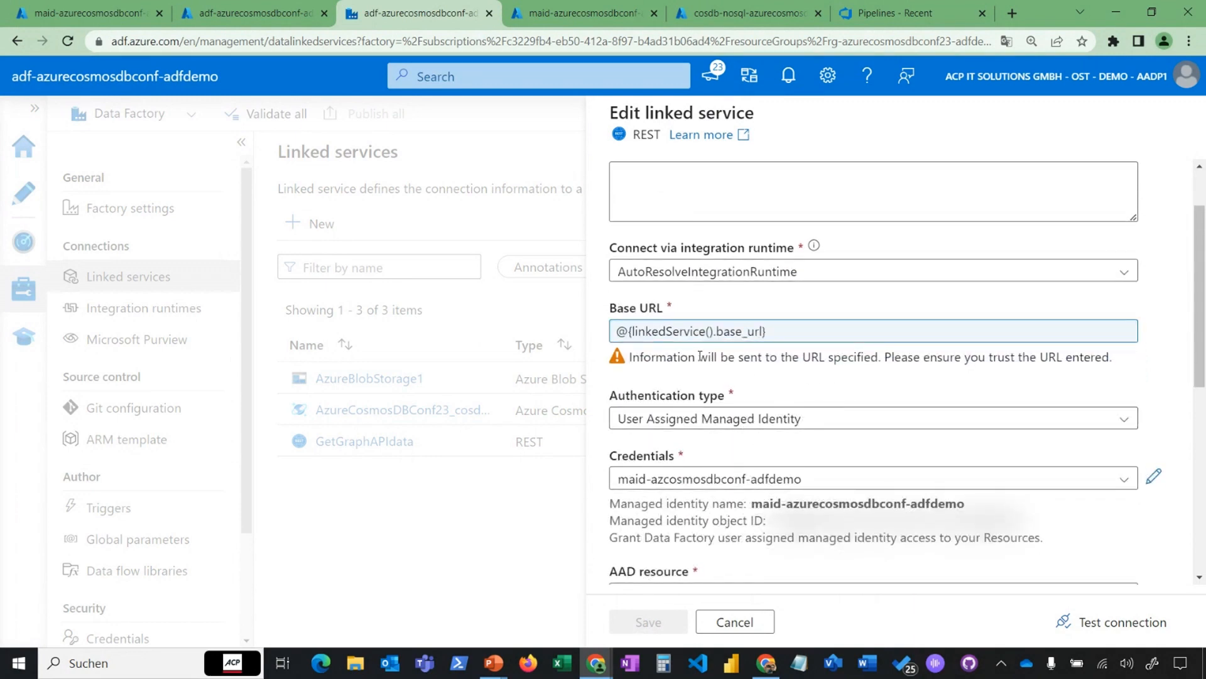
mouse_move(785, 373)
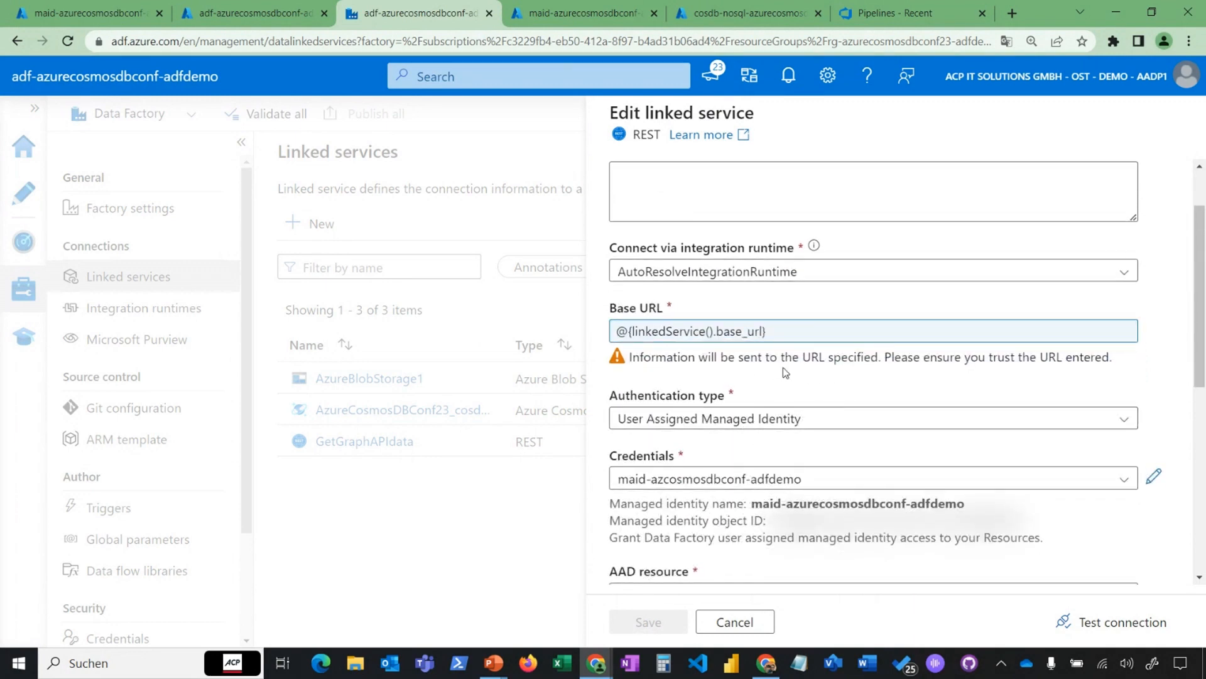
scroll("down", 3)
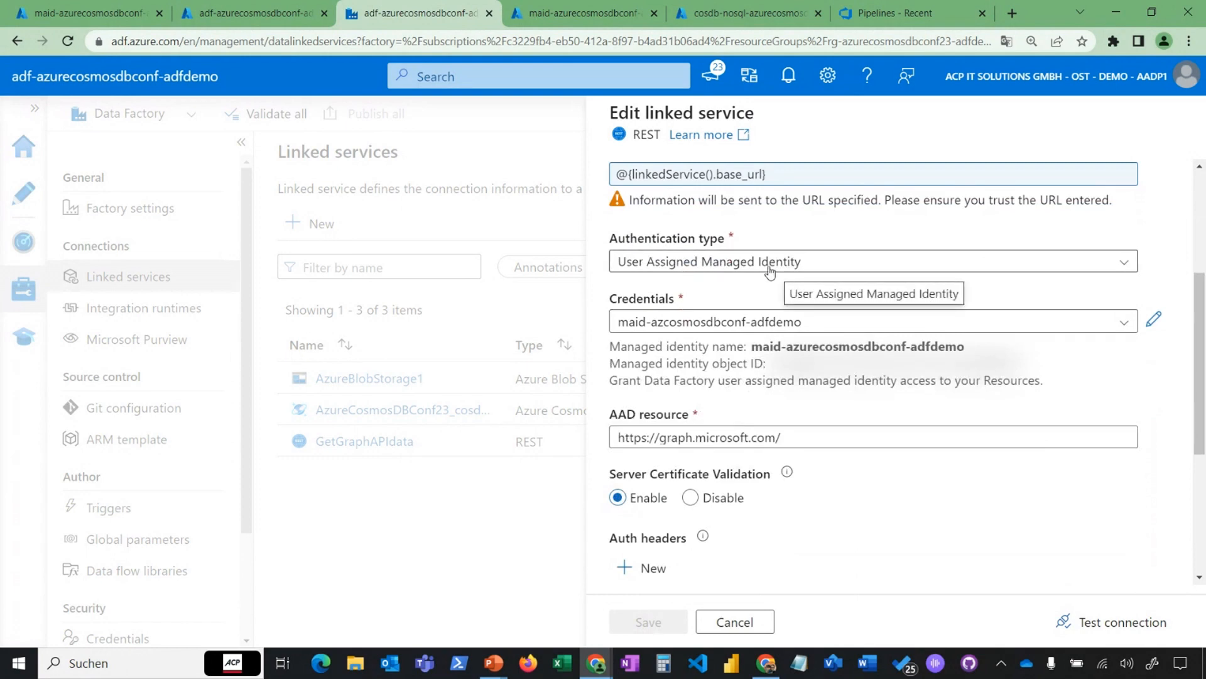
mouse_move(916, 379)
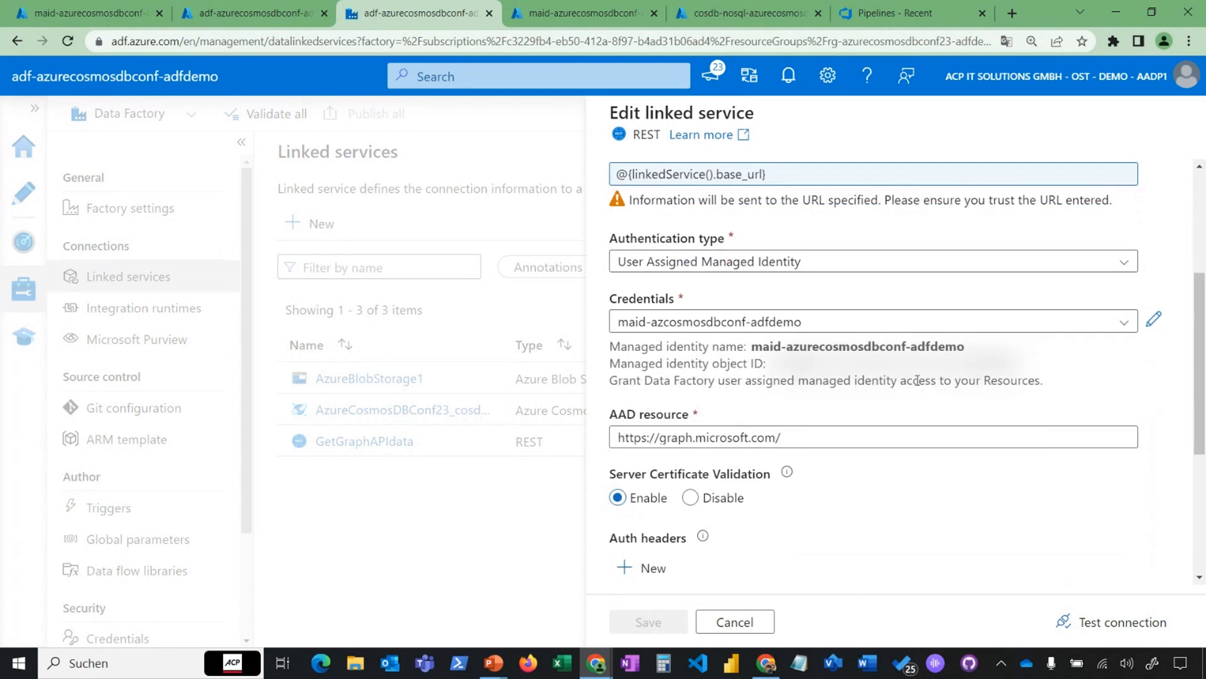
mouse_move(622, 305)
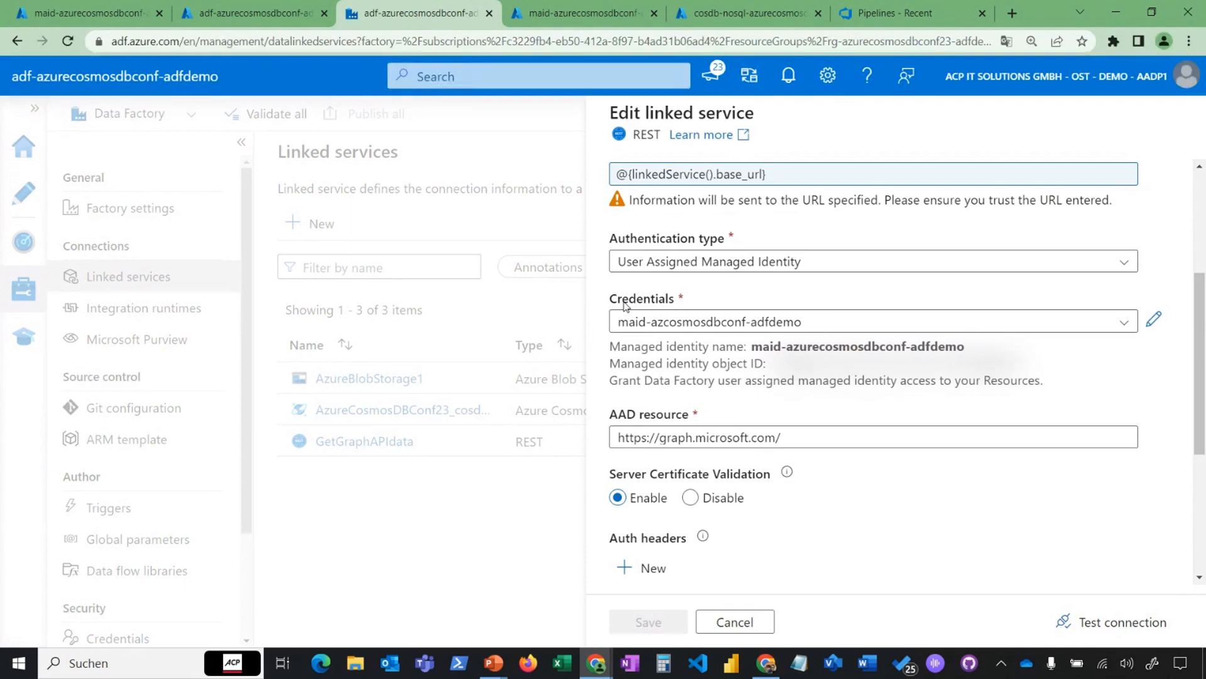
mouse_move(768, 405)
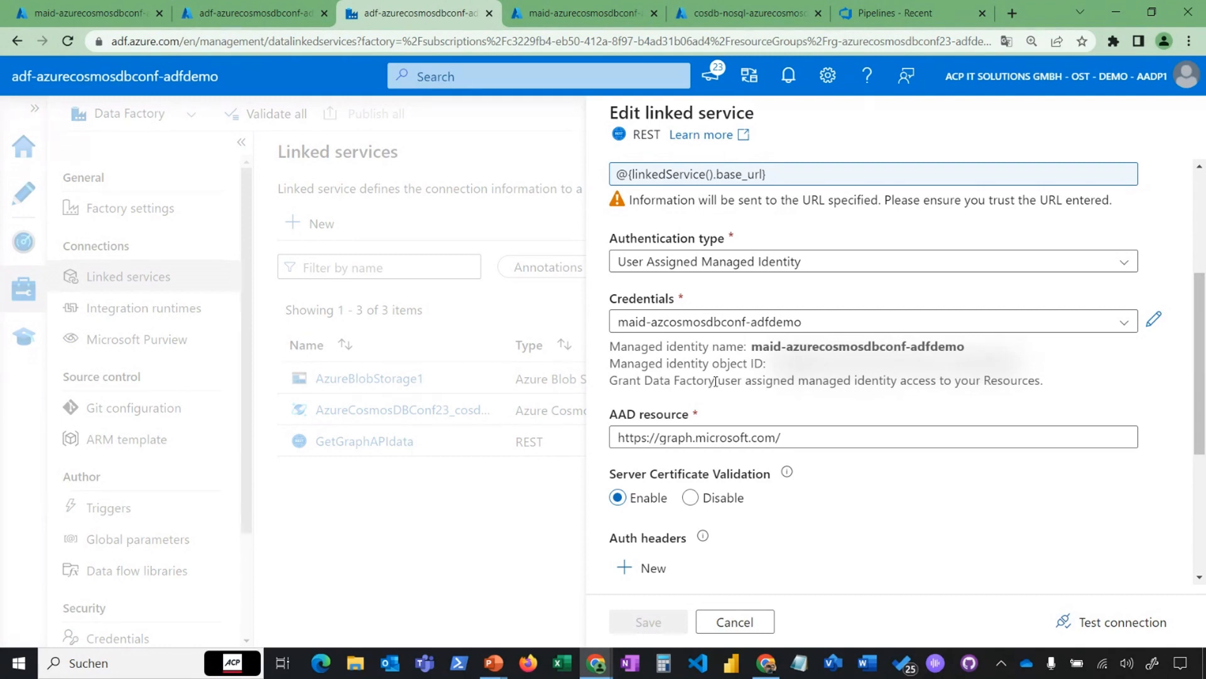
scroll("down", 3)
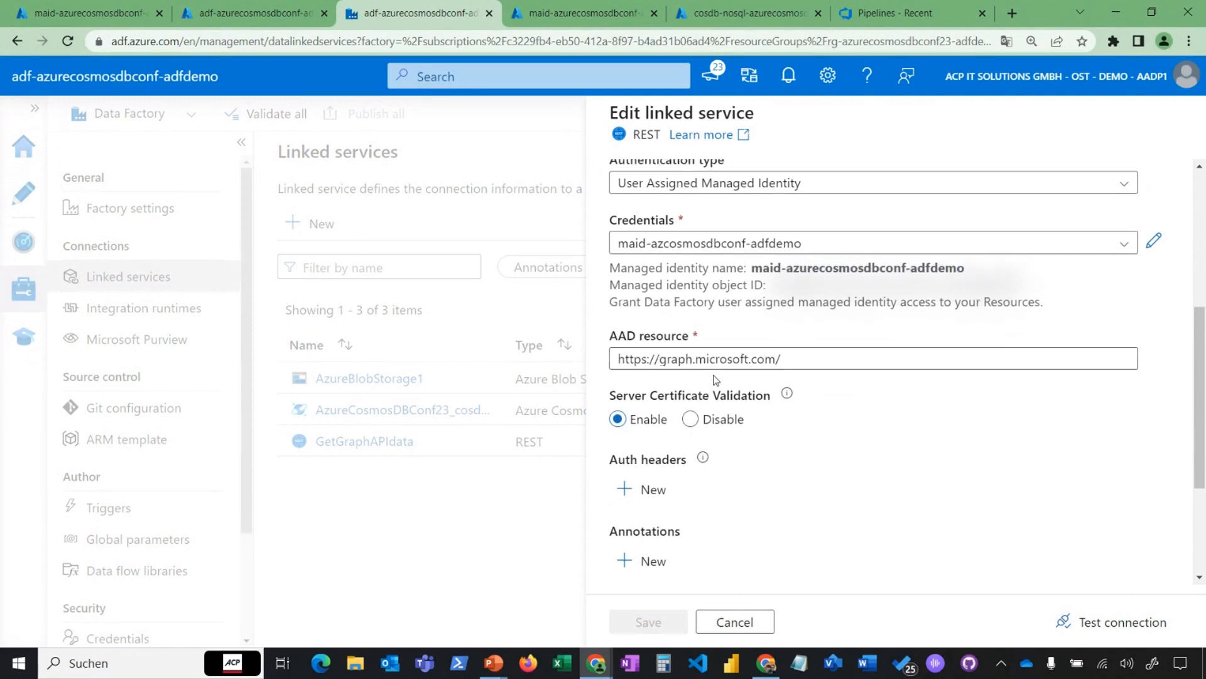
scroll("down", 3)
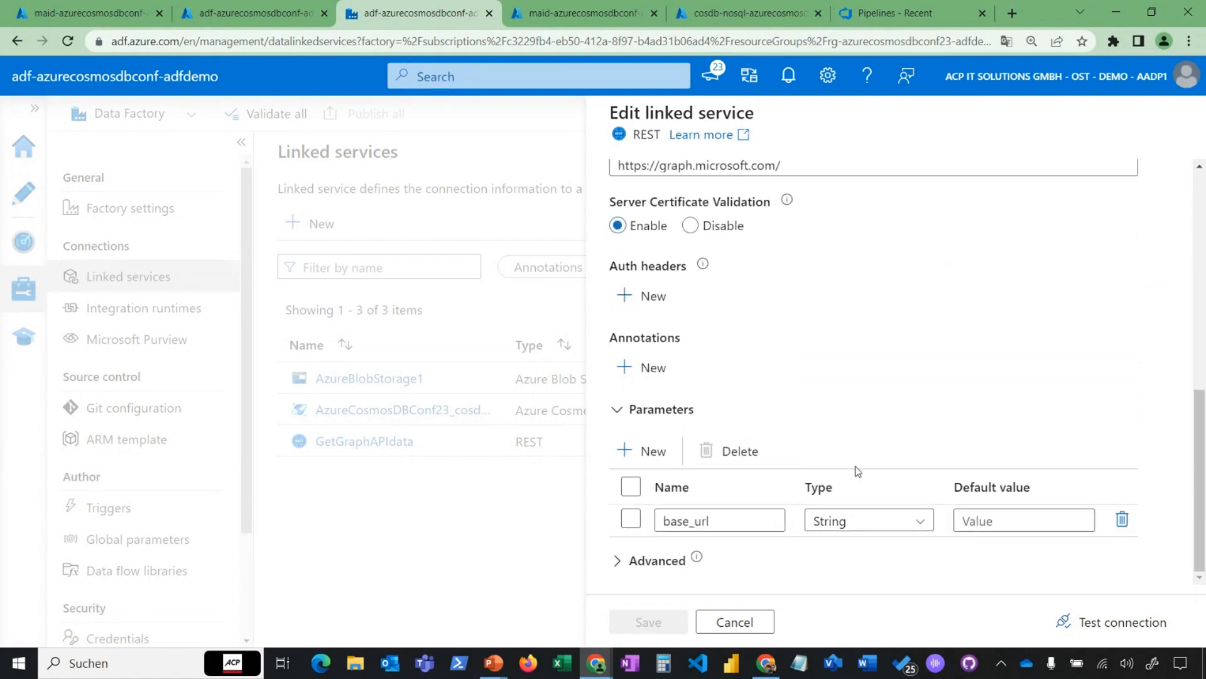
- Test the GetGraphAPIdata connection with the given base_url, then close the pane without saving
left_click(1121, 621)
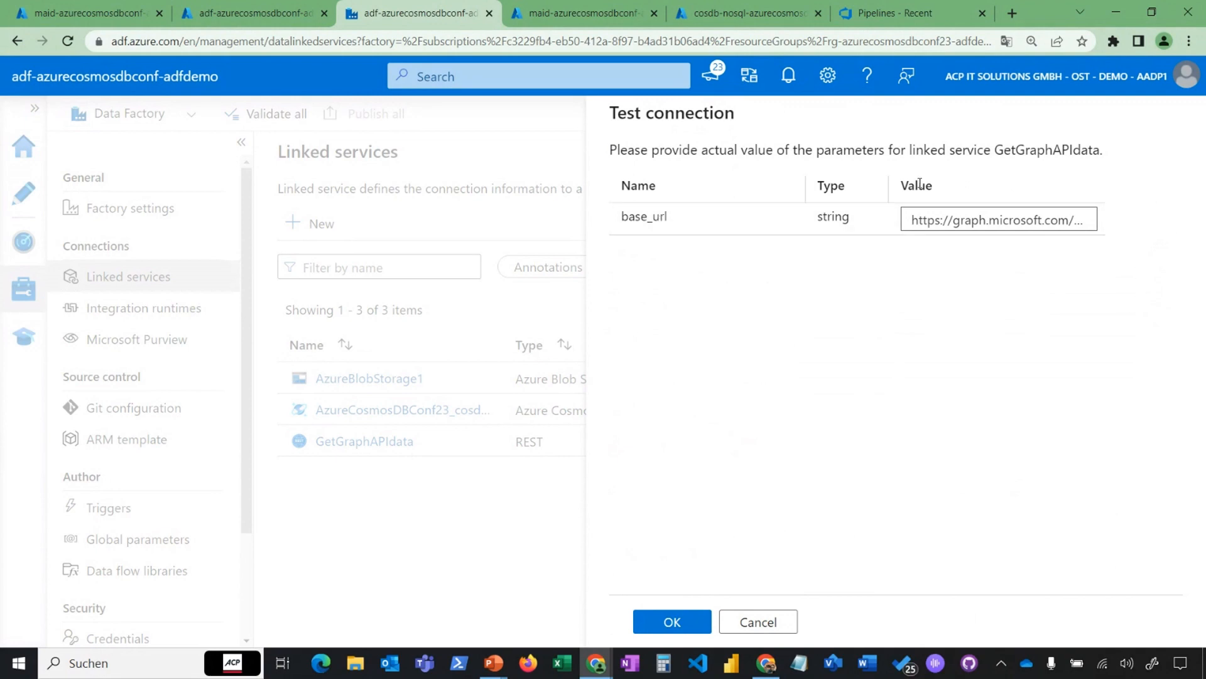
mouse_move(929, 244)
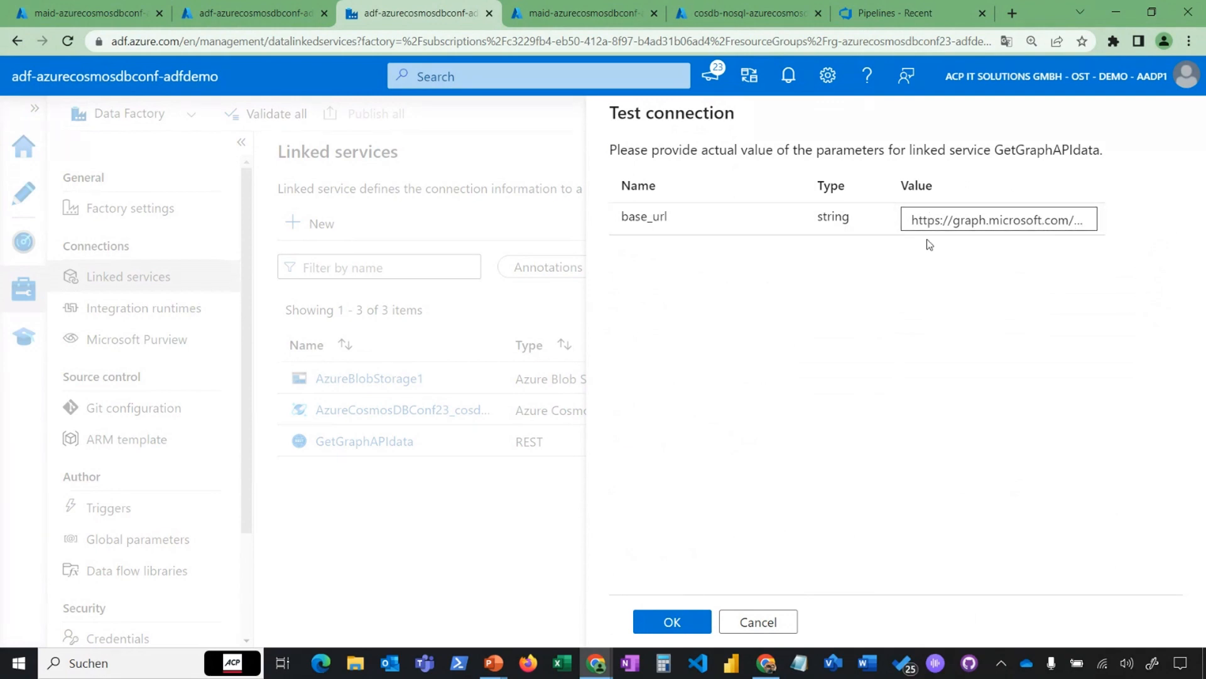
mouse_move(912, 244)
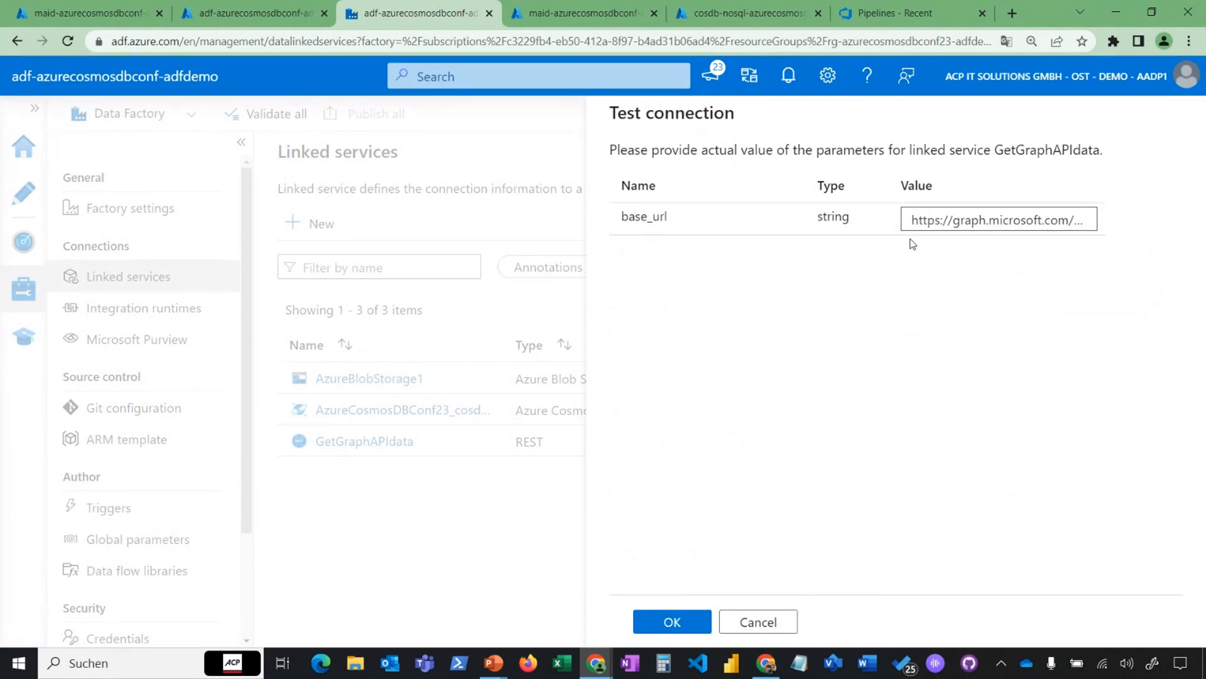
left_click(671, 621)
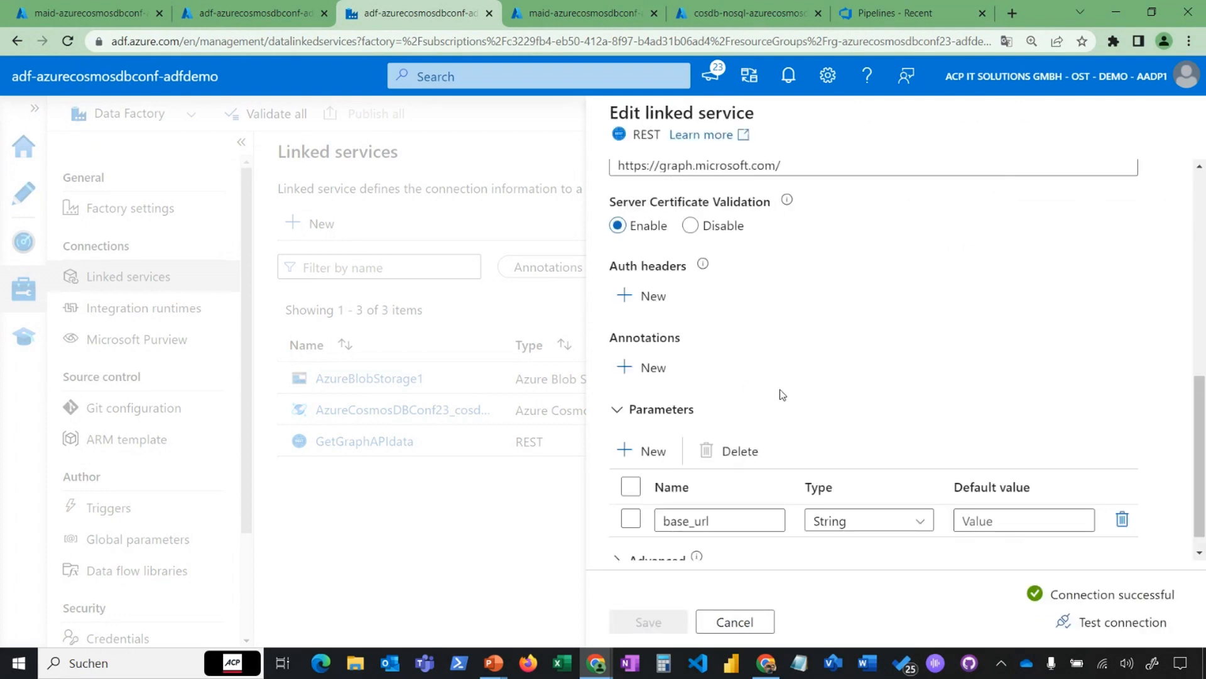
mouse_move(730, 595)
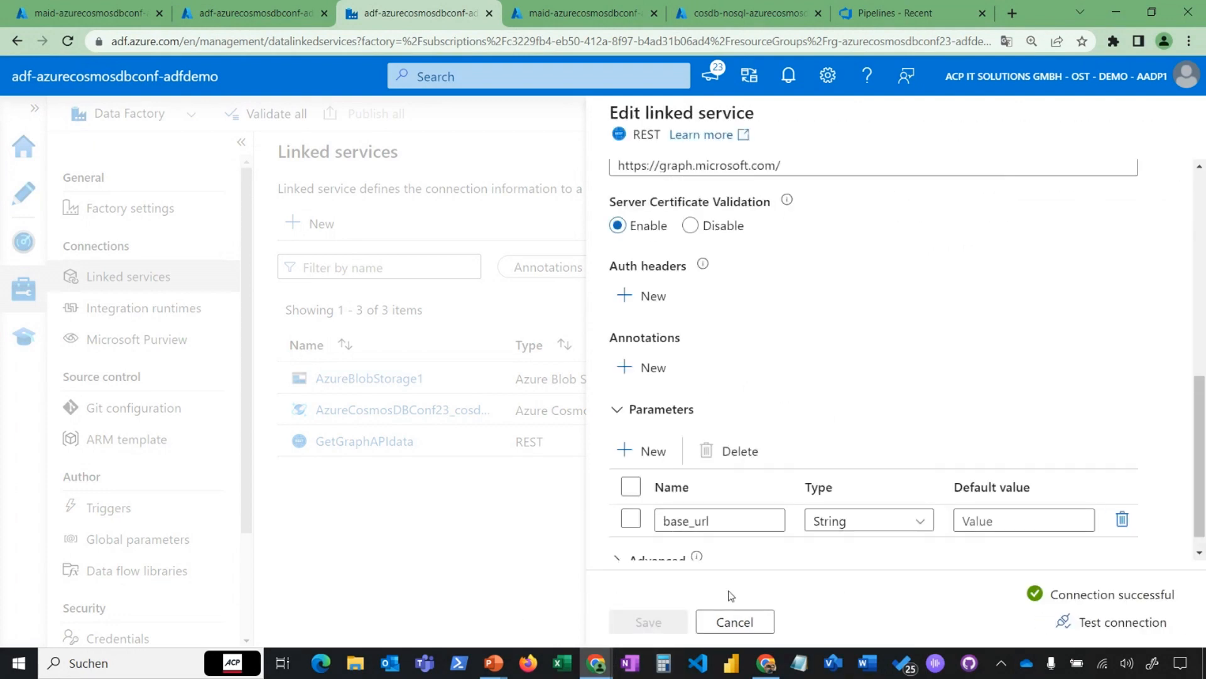
left_click(733, 621)
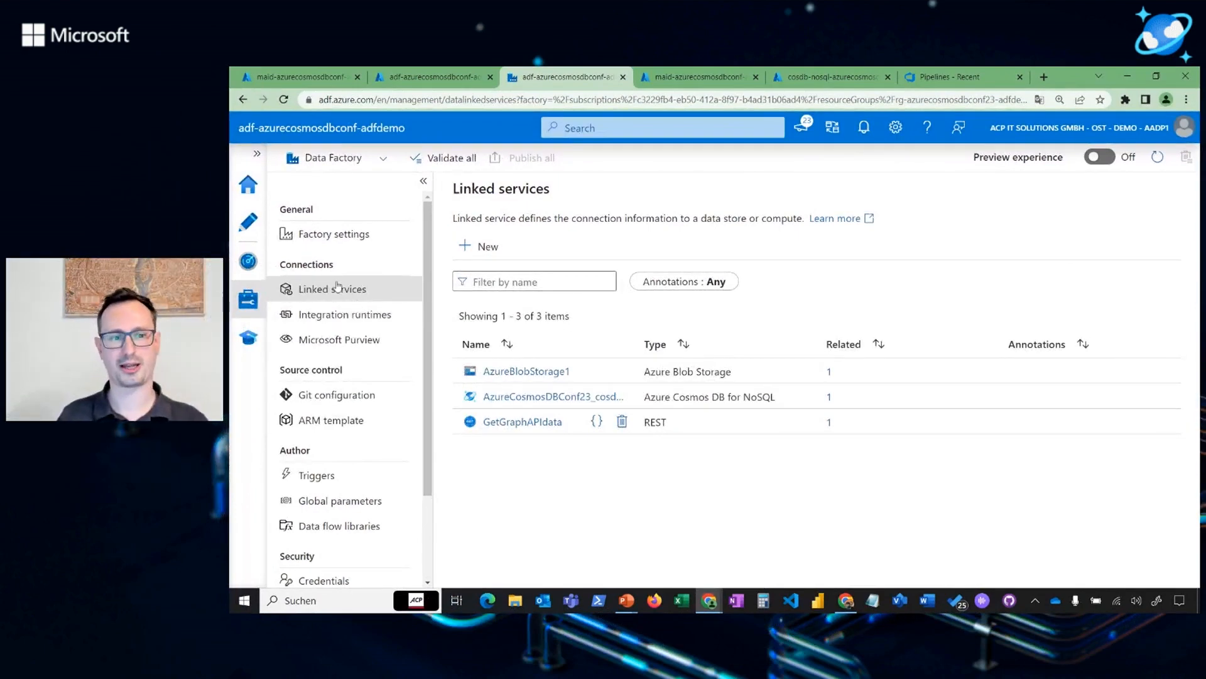
- Open the adfdemo-copyFromGraphAPI pipeline in Author and start a debug run
left_click(247, 221)
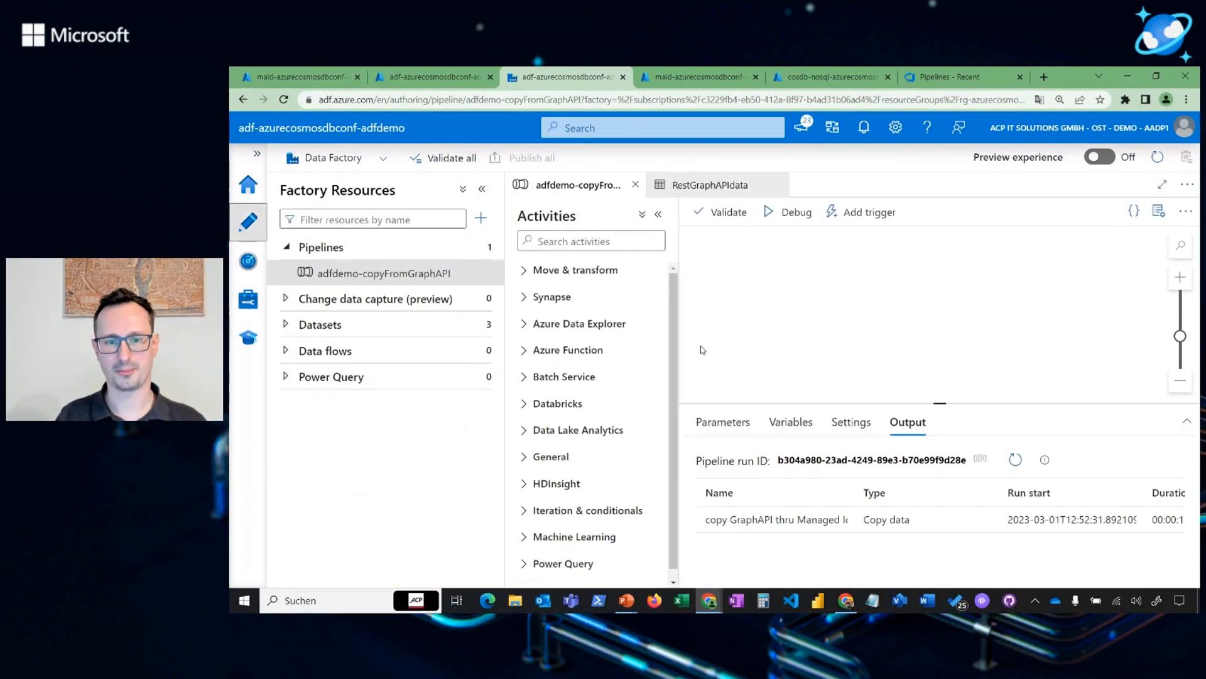
left_click(795, 211)
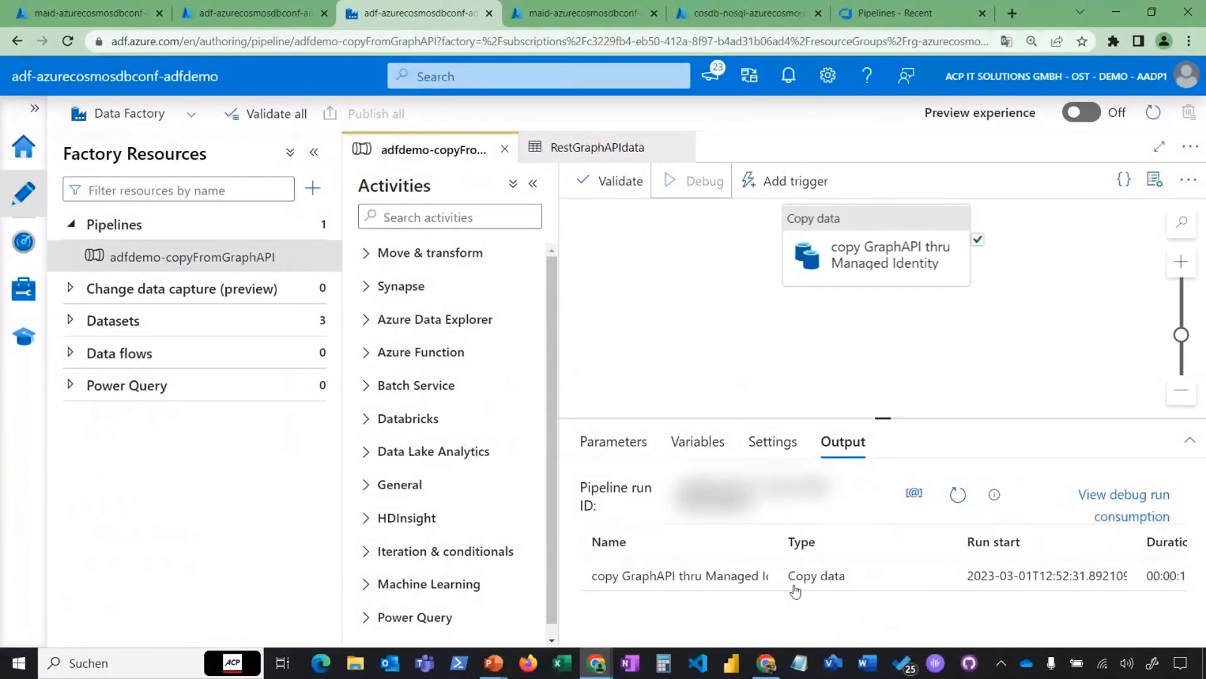
- Refresh the Output tab until the Copy data activity shows Succeeded
left_click(702, 181)
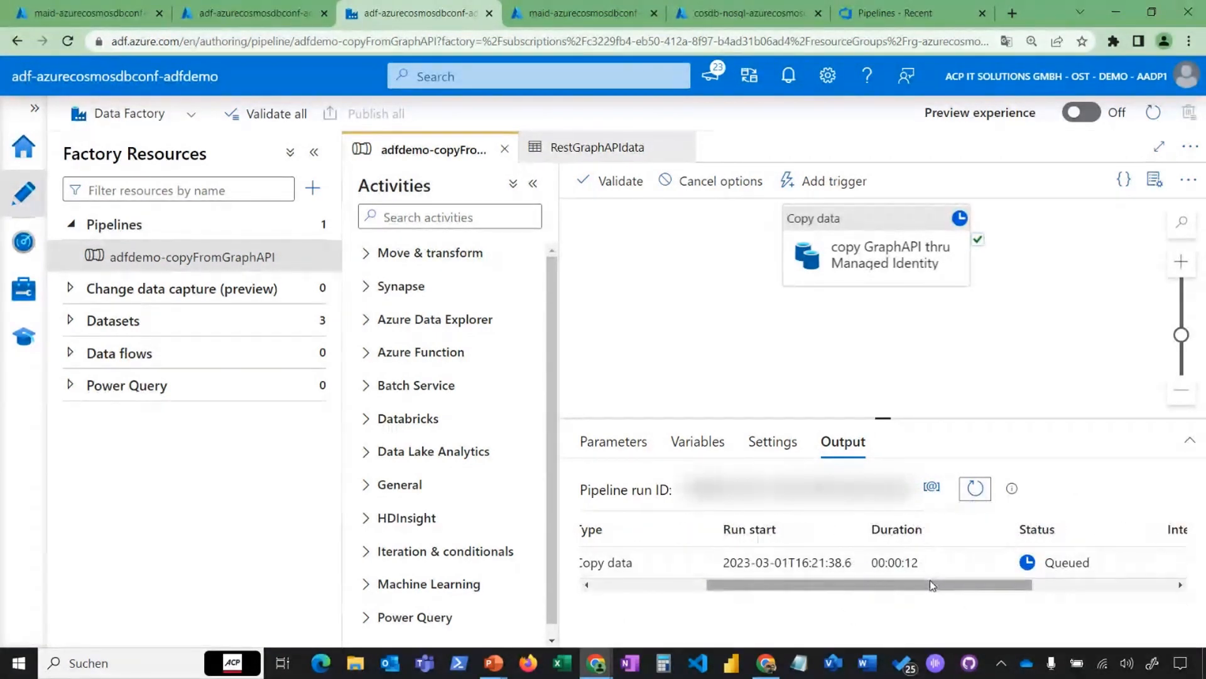
left_click(975, 488)
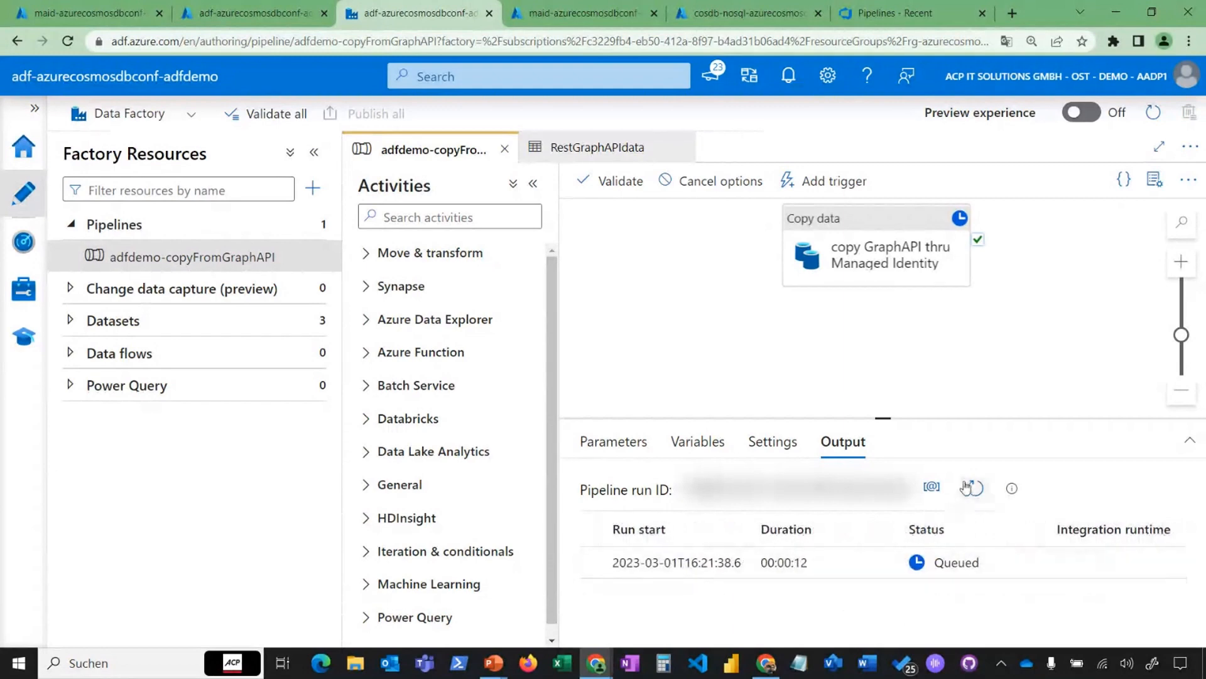
left_click(972, 487)
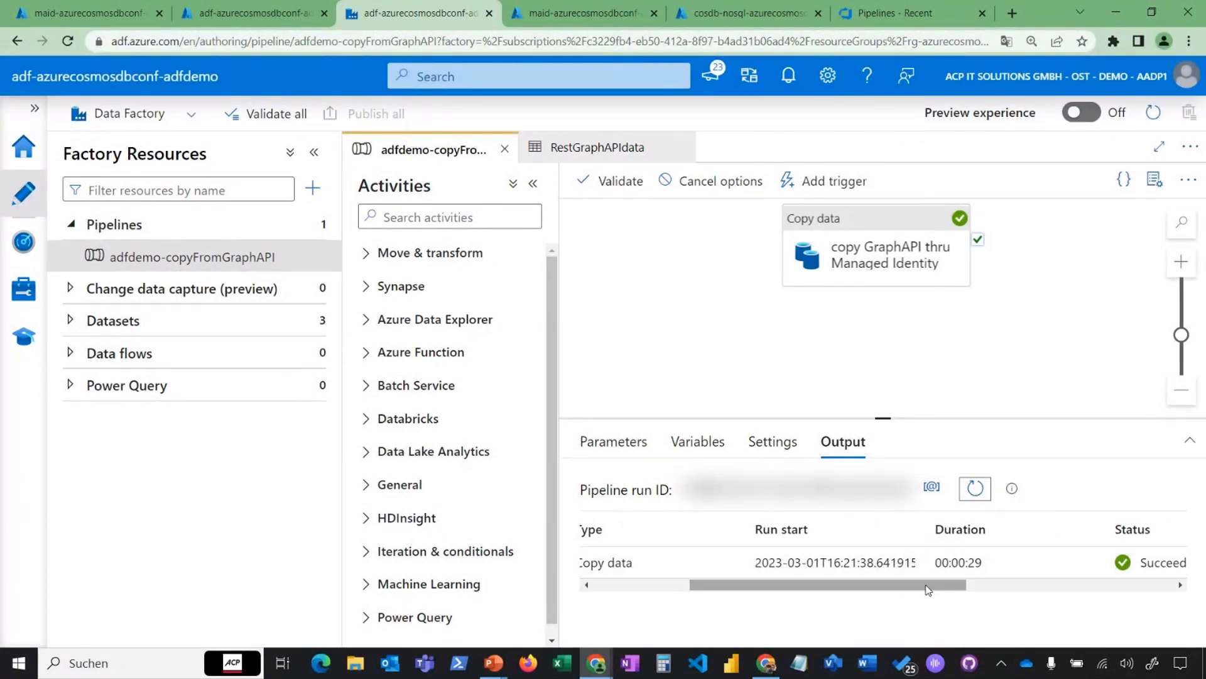
scroll("right", 3)
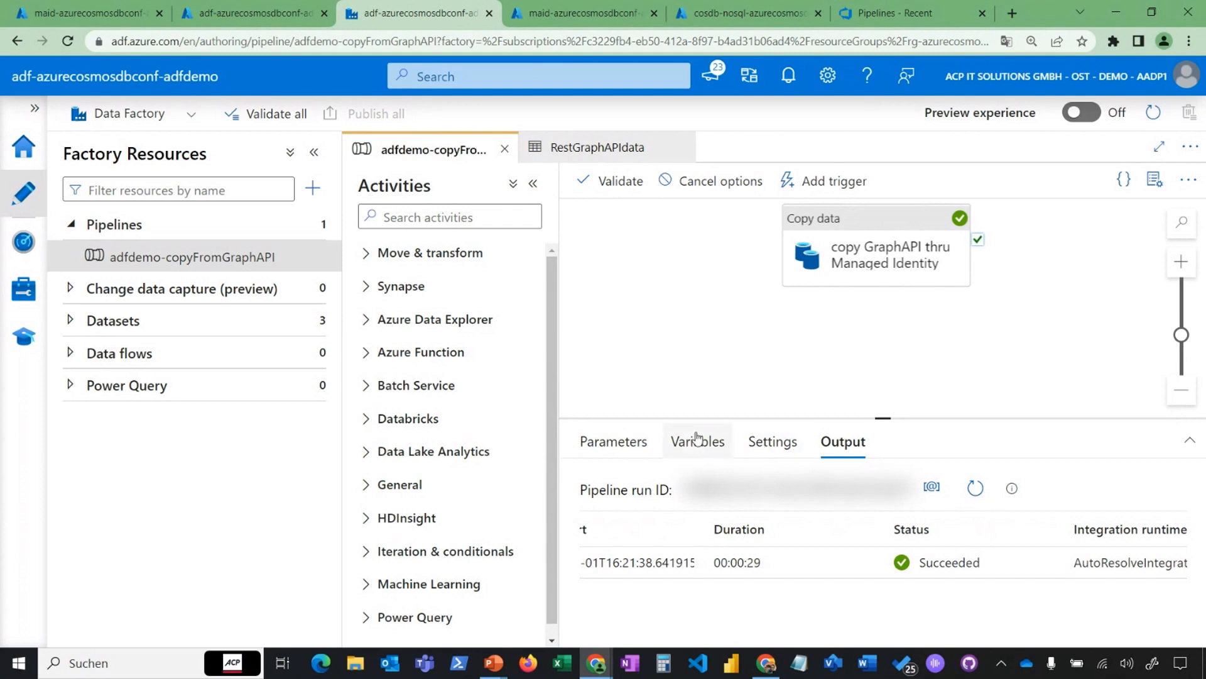
mouse_move(615, 359)
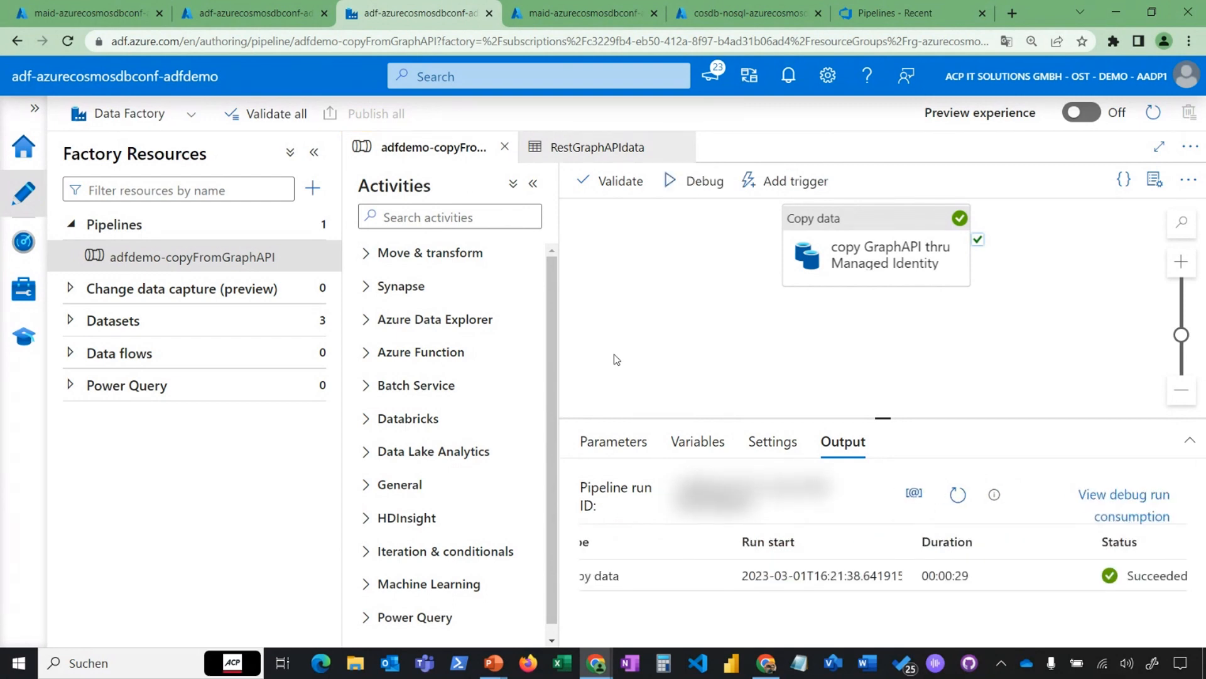
mouse_move(555, 347)
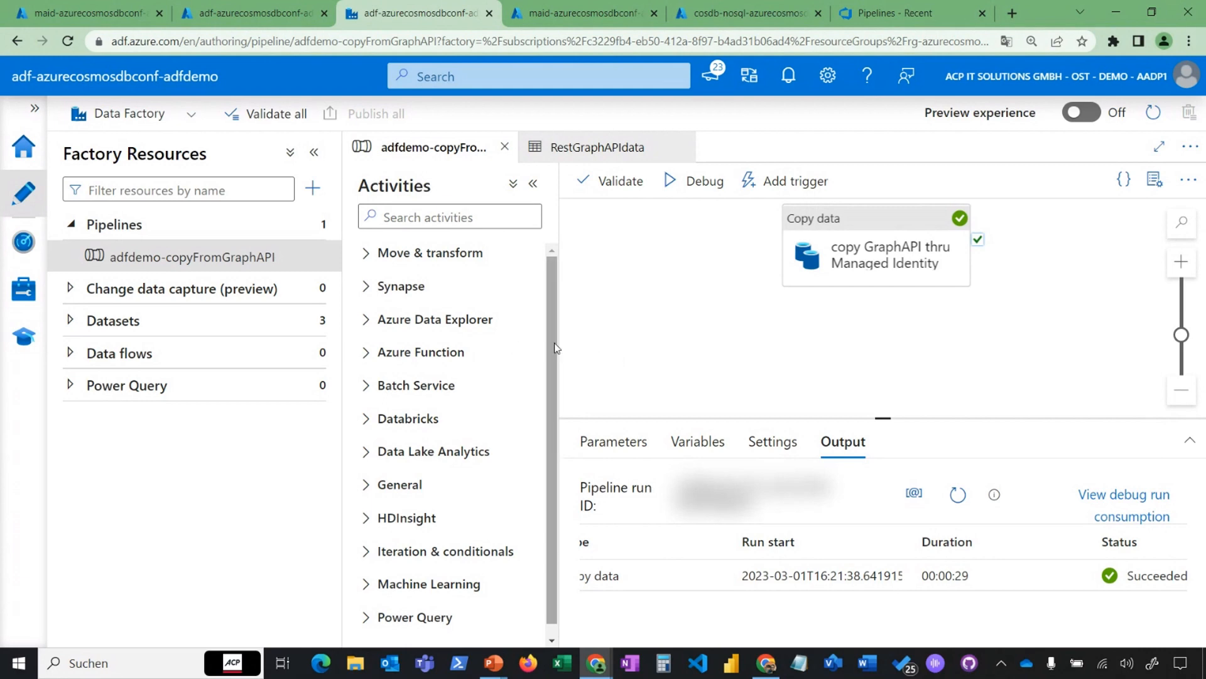
mouse_move(558, 380)
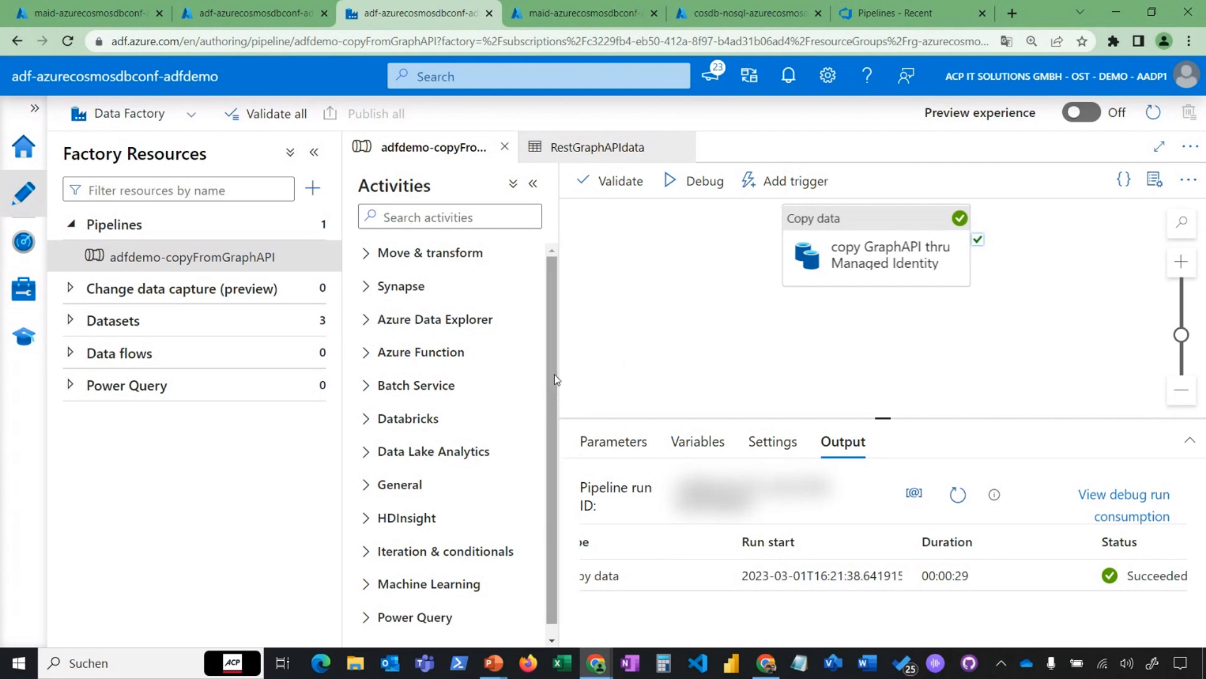